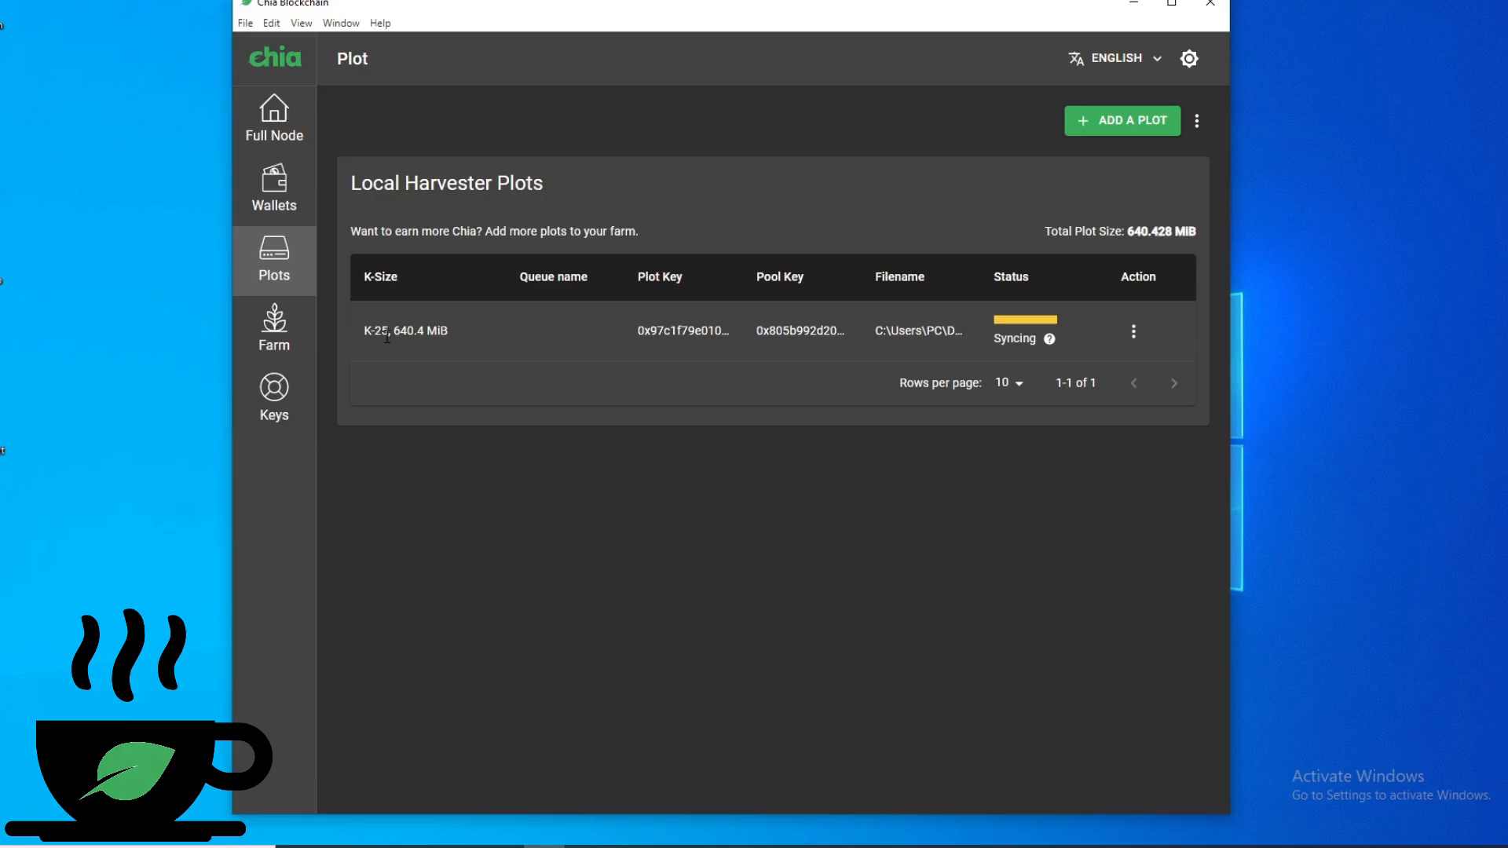
pyautogui.moveTo(800, 330)
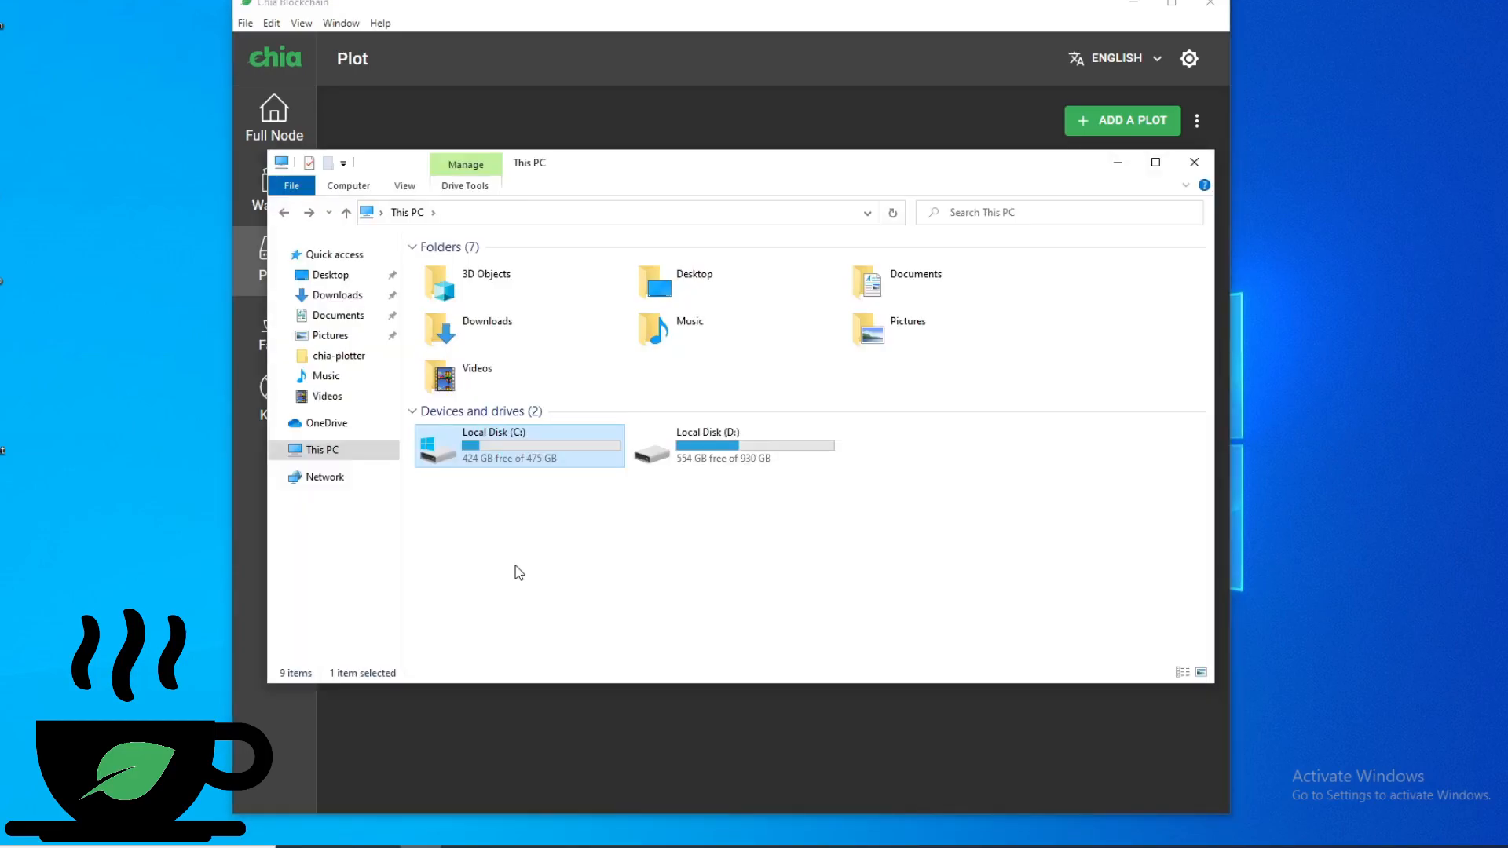
pyautogui.moveTo(517, 458)
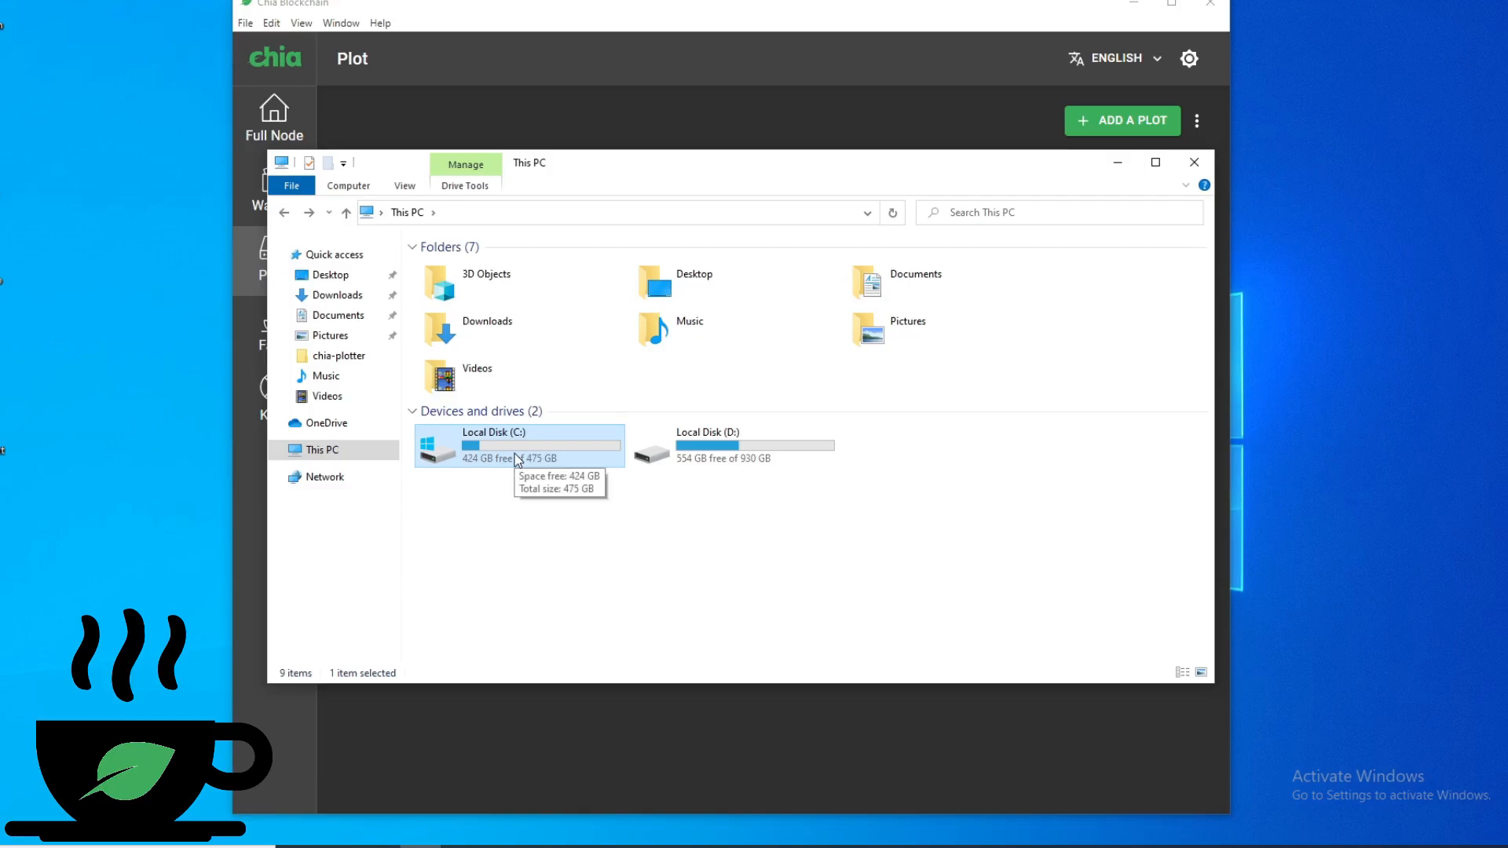
# Browse to C:\Users\PC\AppData\Local\chia-blockchain\app-1.1.4\resources\app.asar.unpacked\daemon in File Explorer.
pyautogui.doubleClick(483, 444)
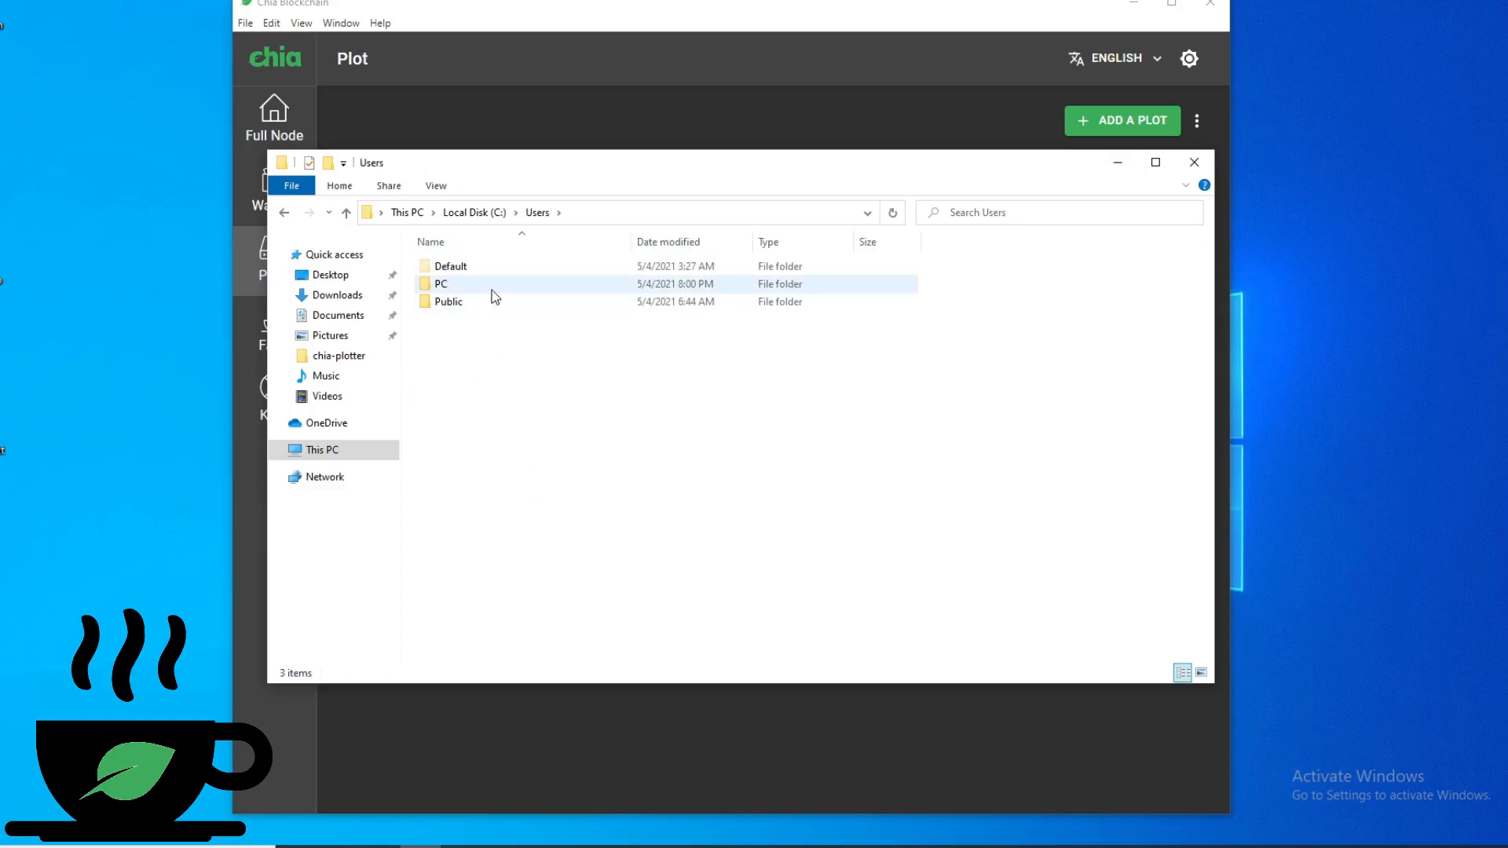
pyautogui.doubleClick(440, 284)
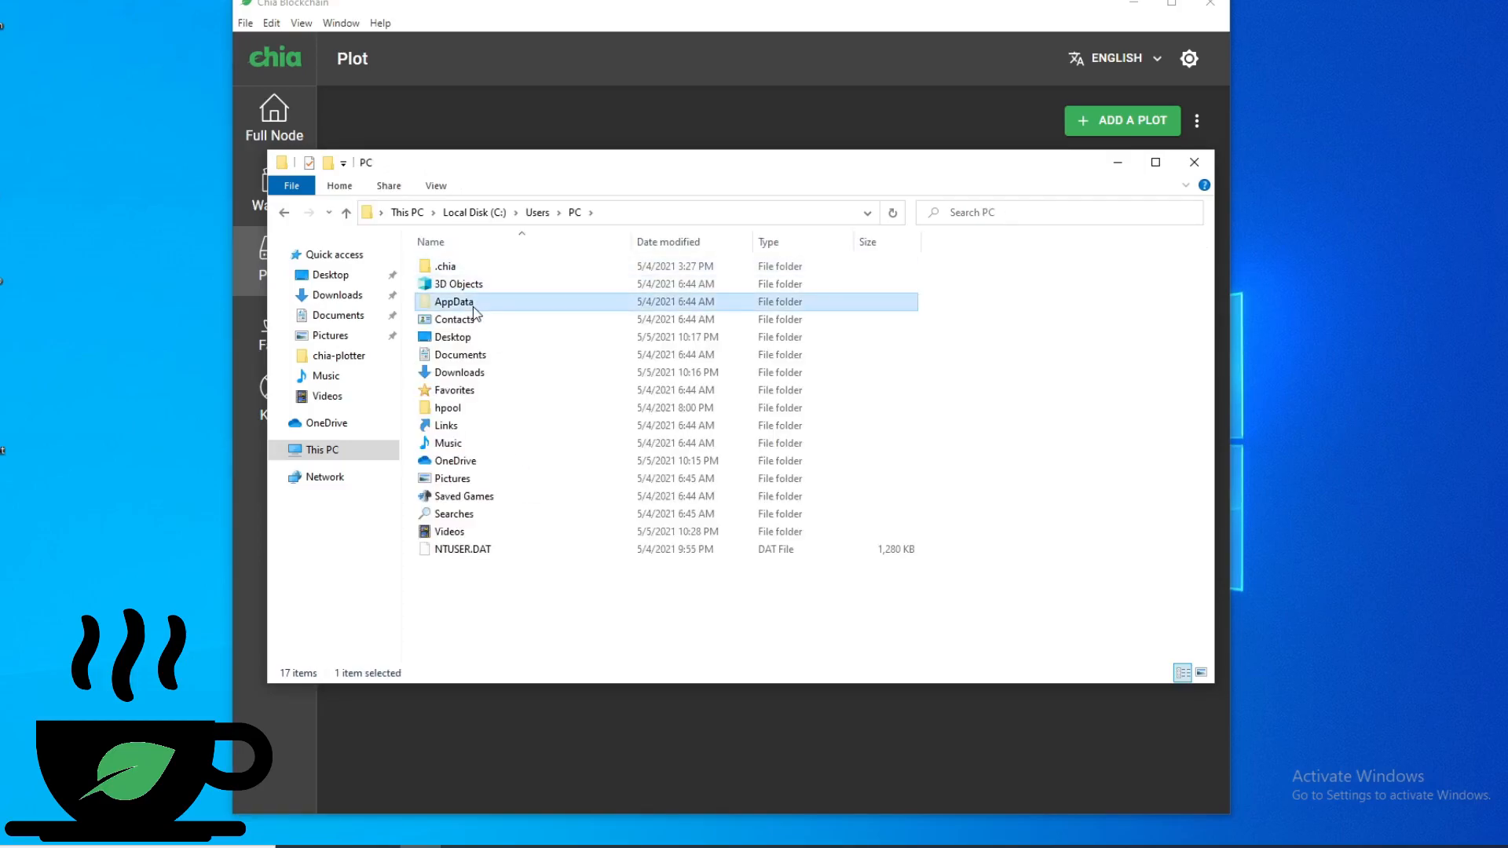
pyautogui.doubleClick(453, 301)
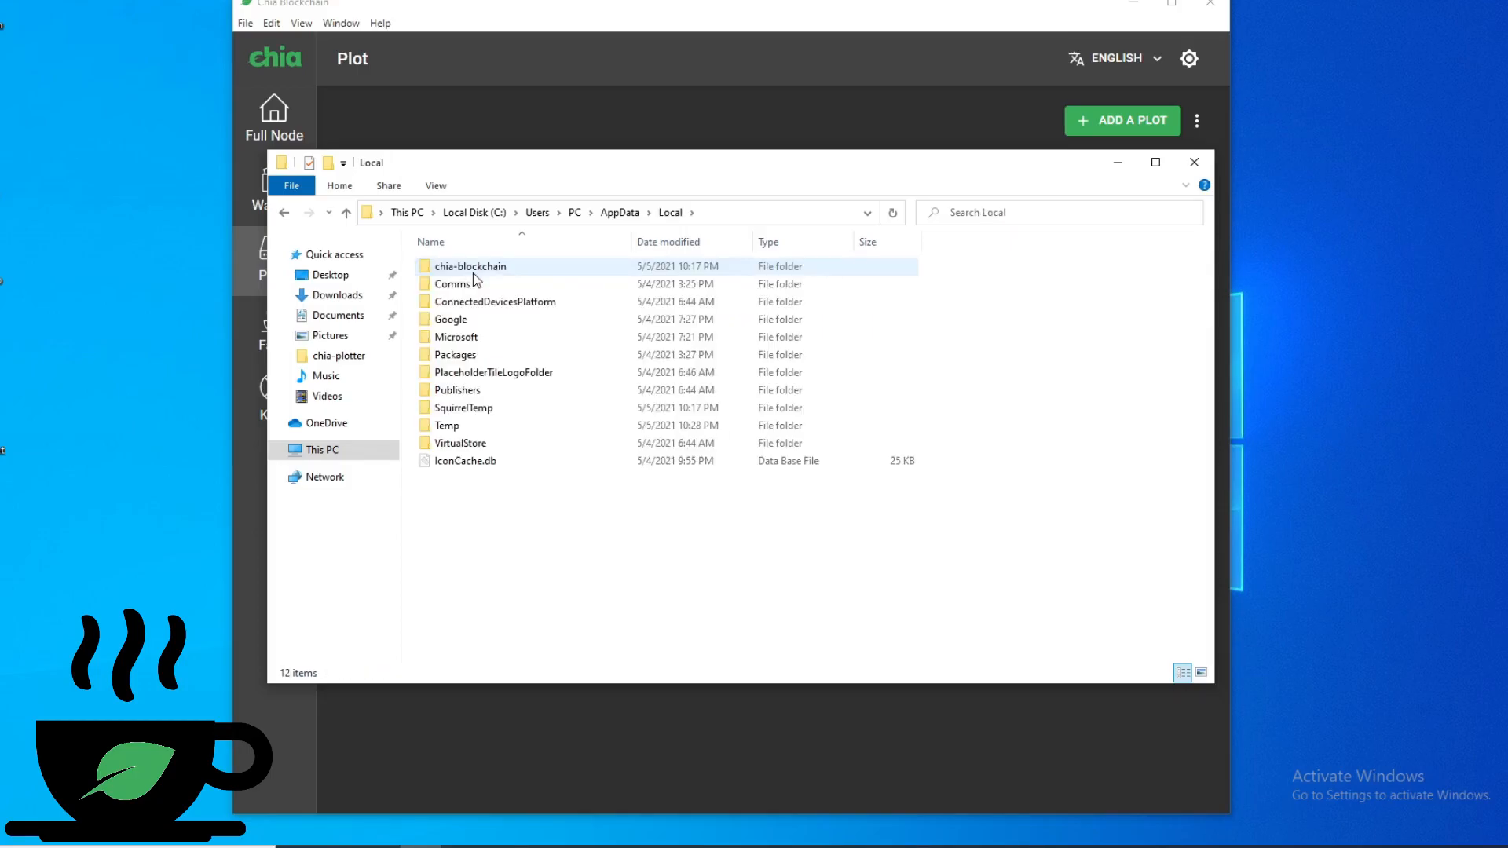
pyautogui.doubleClick(470, 266)
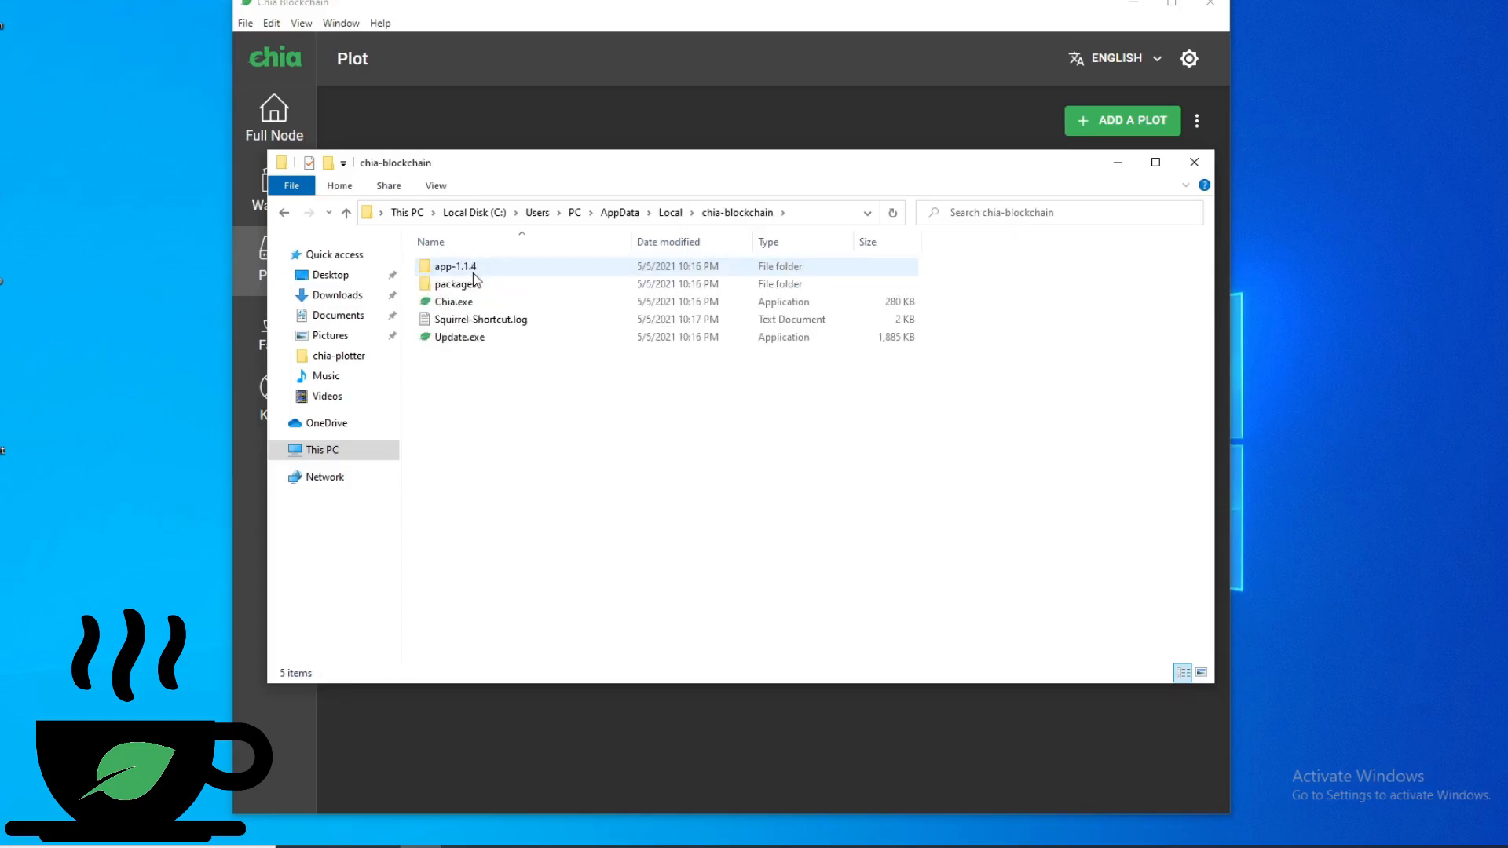
pyautogui.doubleClick(455, 267)
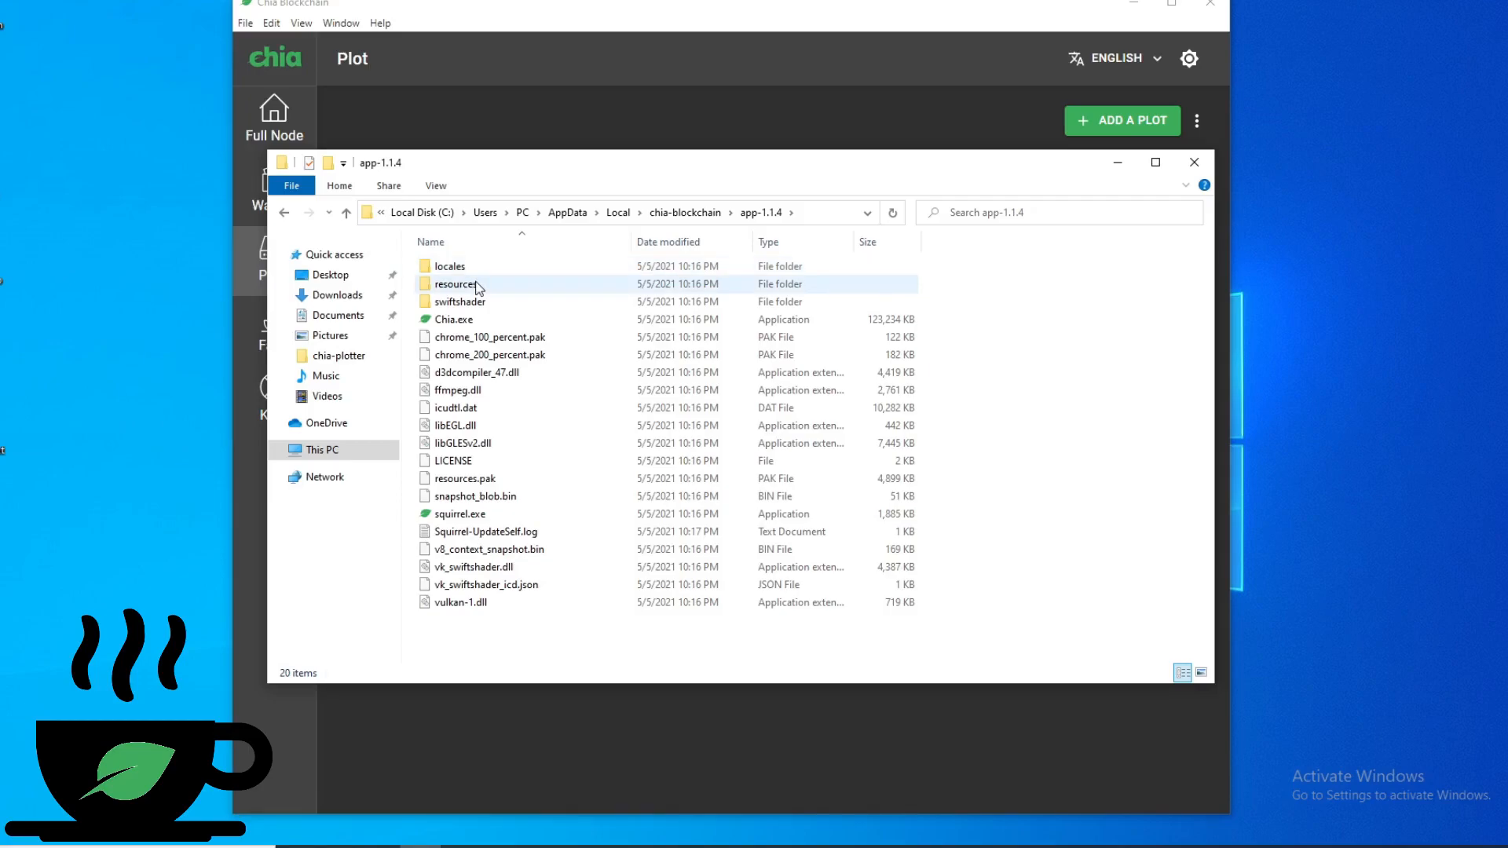
pyautogui.doubleClick(456, 283)
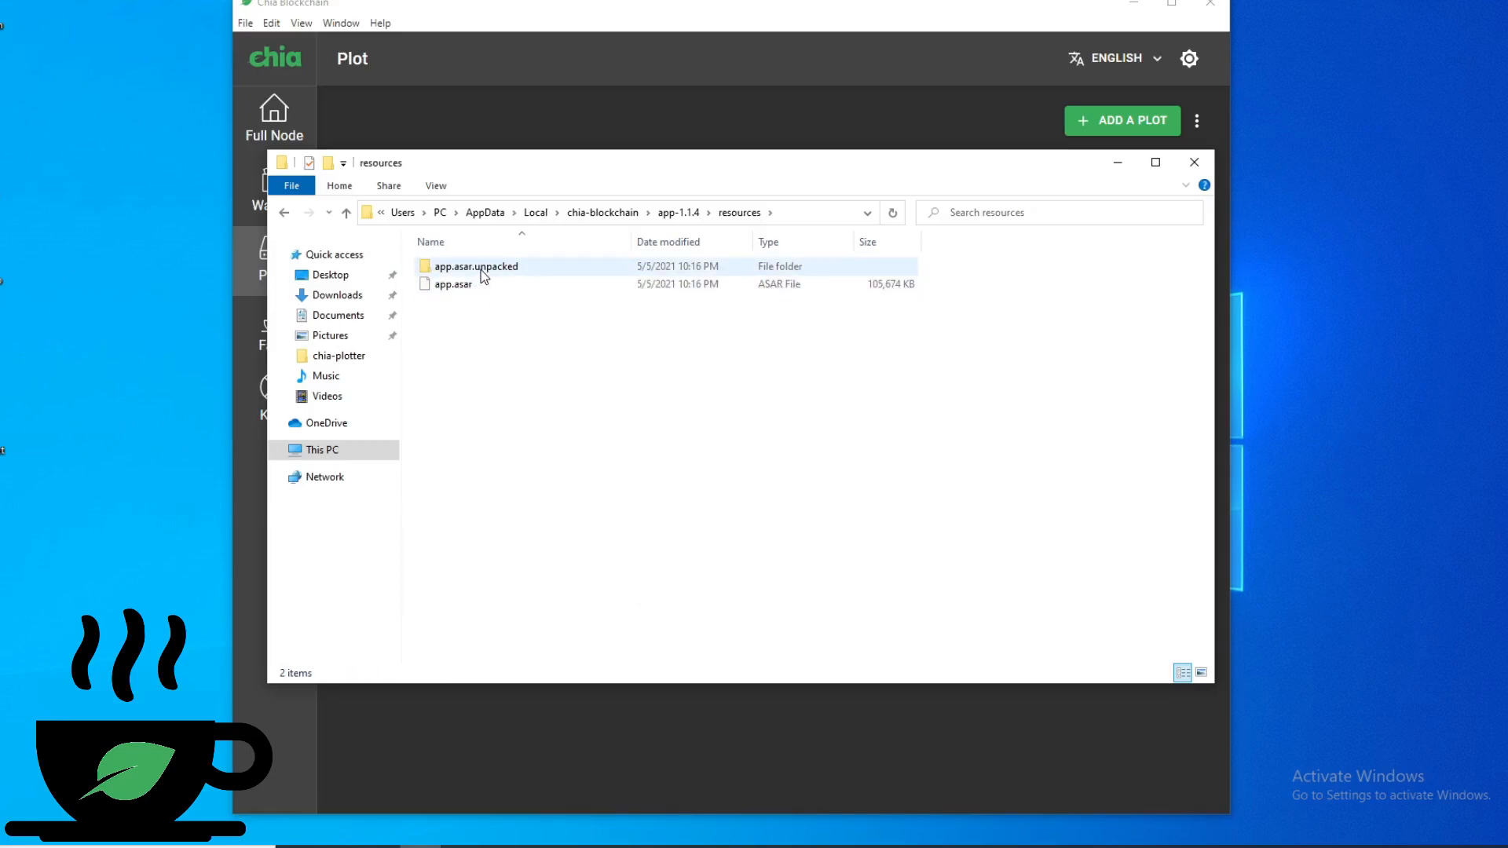
pyautogui.doubleClick(475, 266)
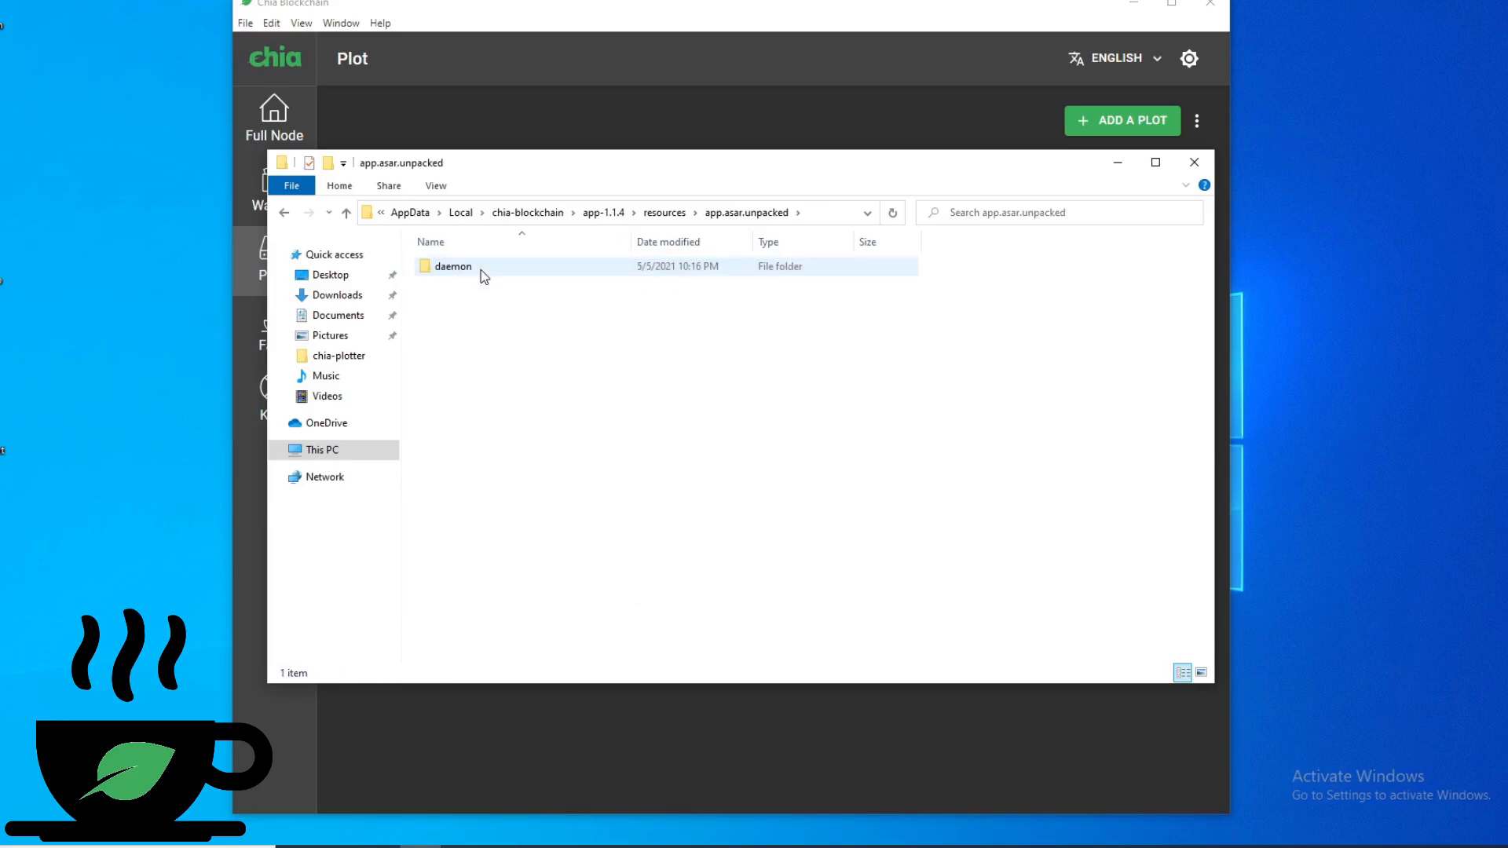
pyautogui.doubleClick(452, 266)
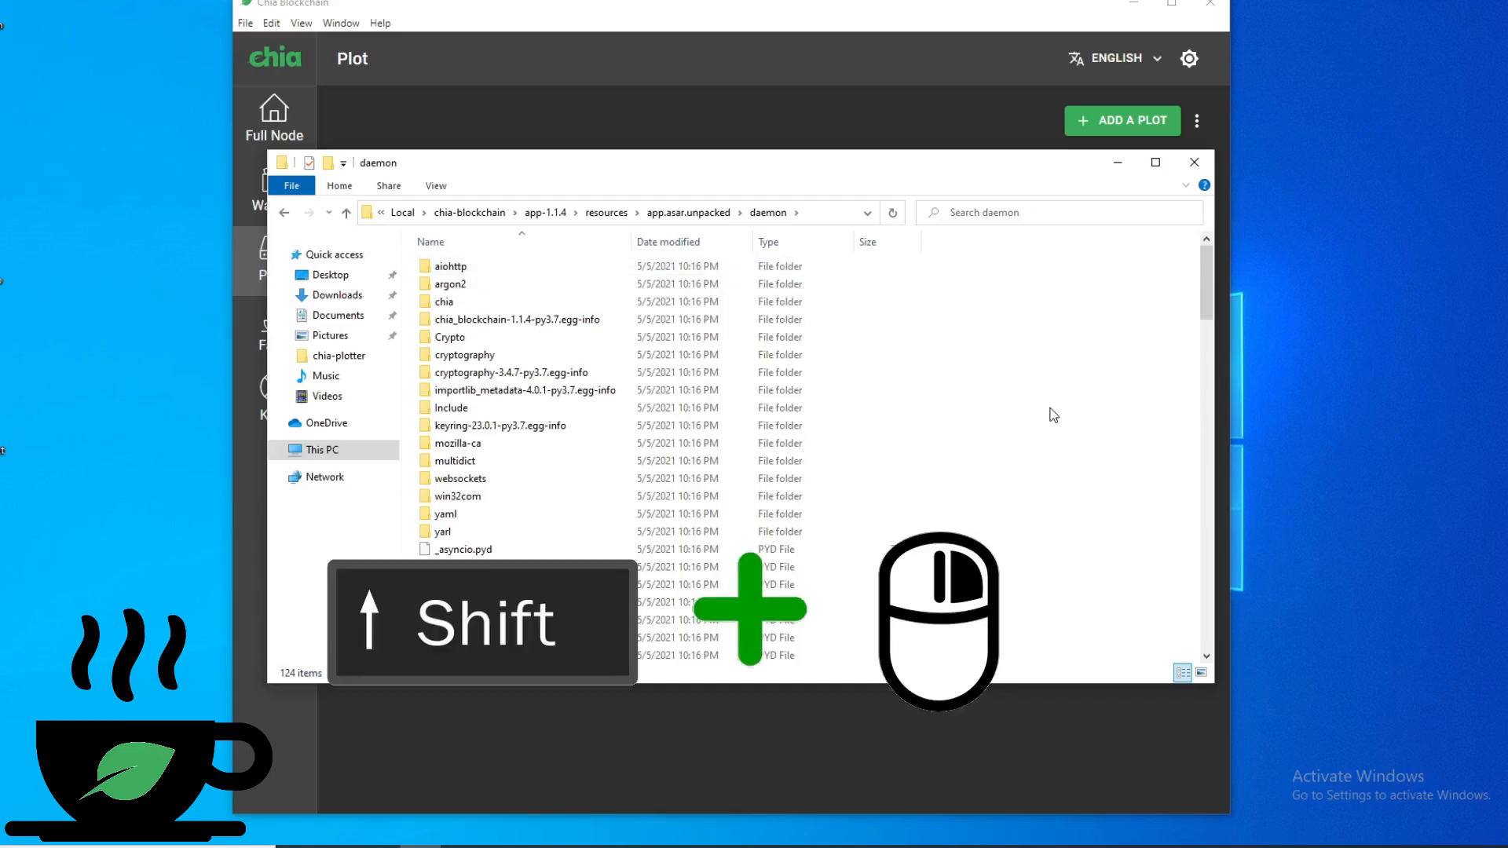
# Open a PowerShell window in the daemon folder and enter '.\chia plots check'.
pyautogui.rightClick(1054, 416)
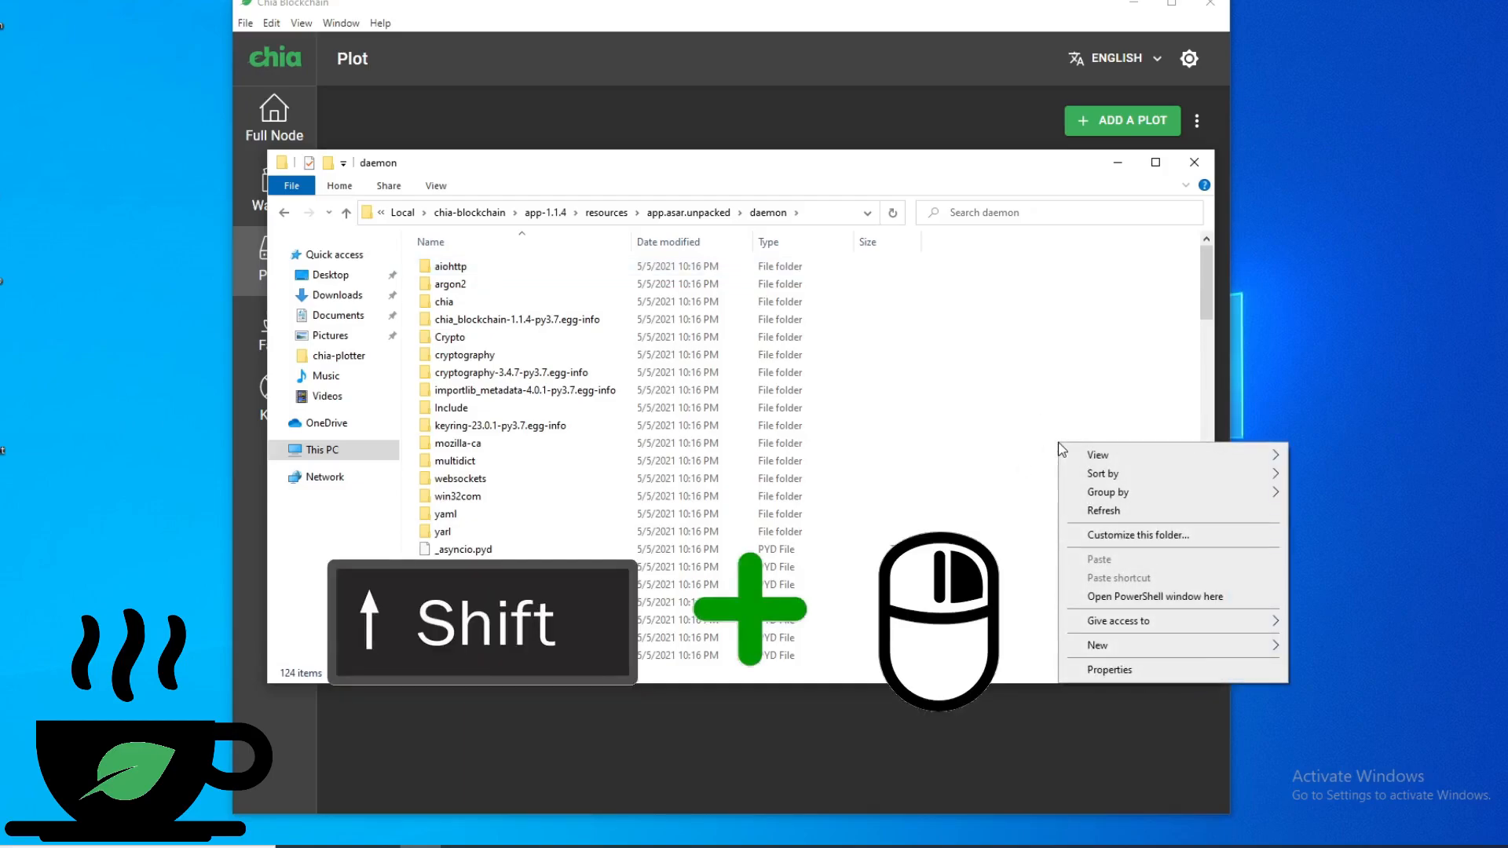
pyautogui.moveTo(1144, 597)
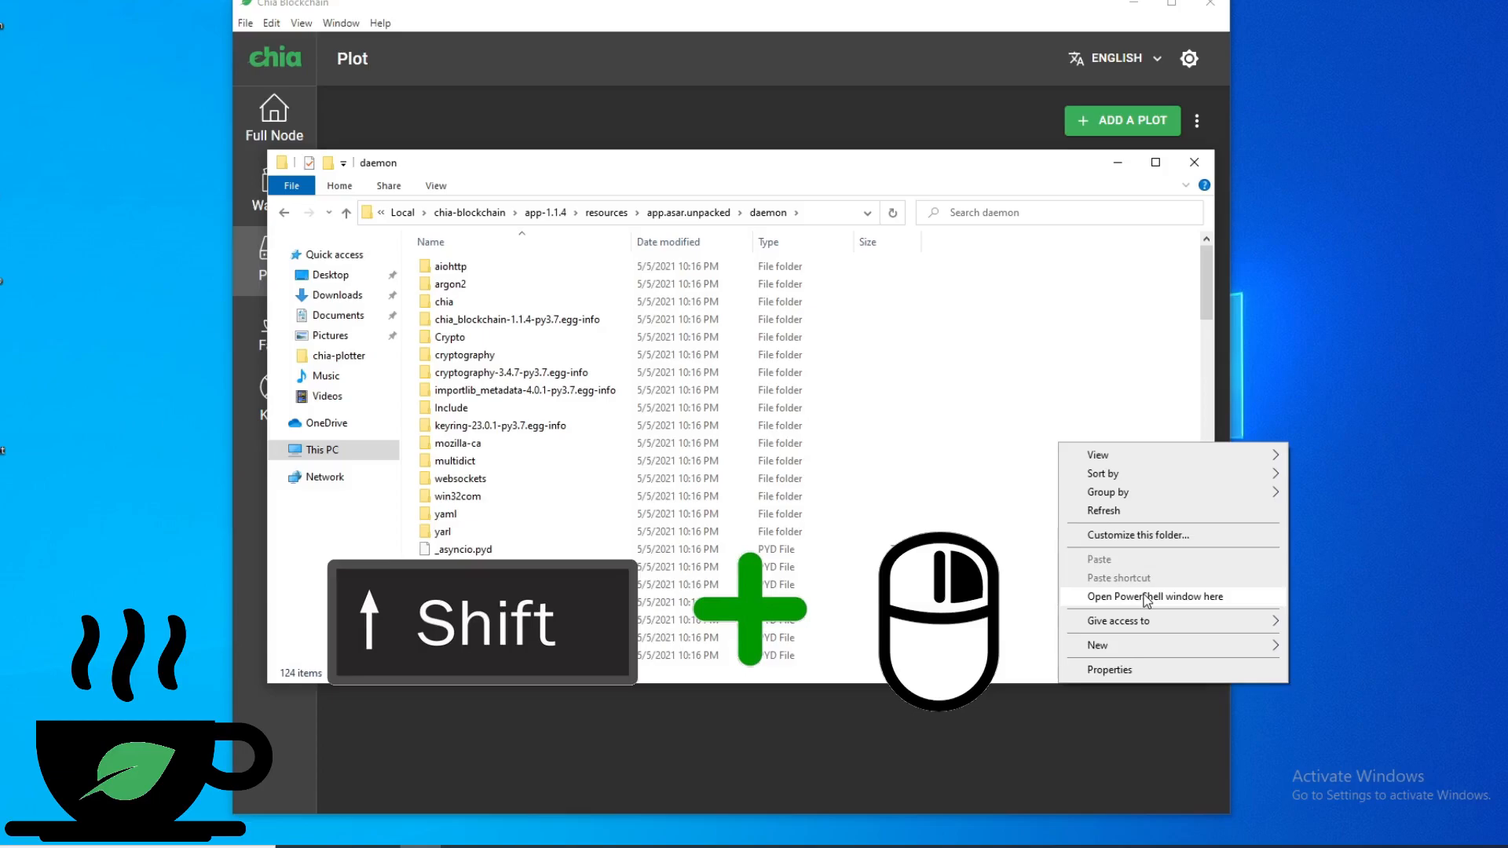
pyautogui.click(1155, 597)
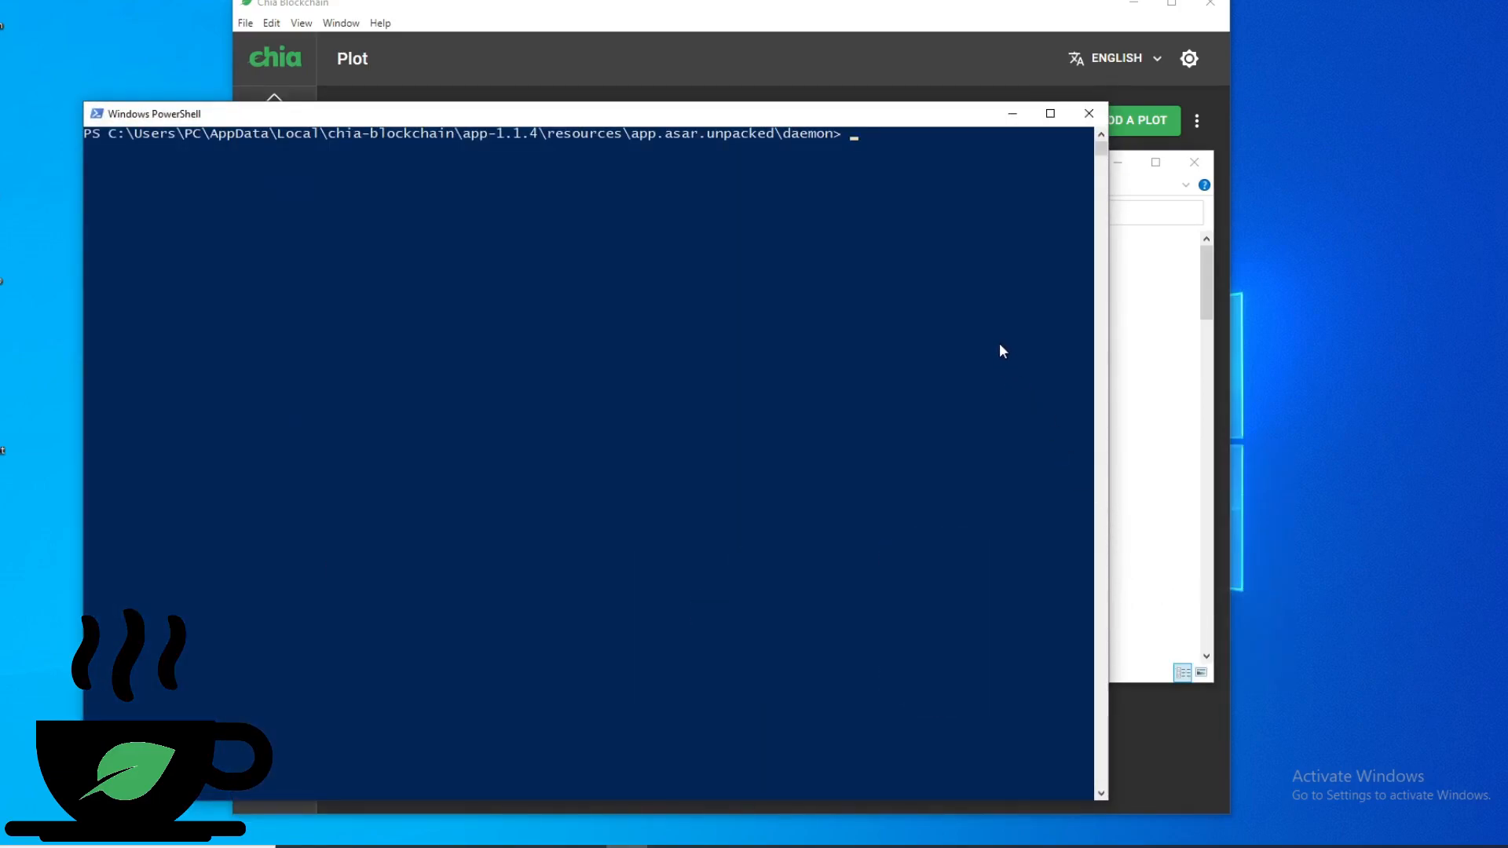
pyautogui.write('.\\chia plots check')
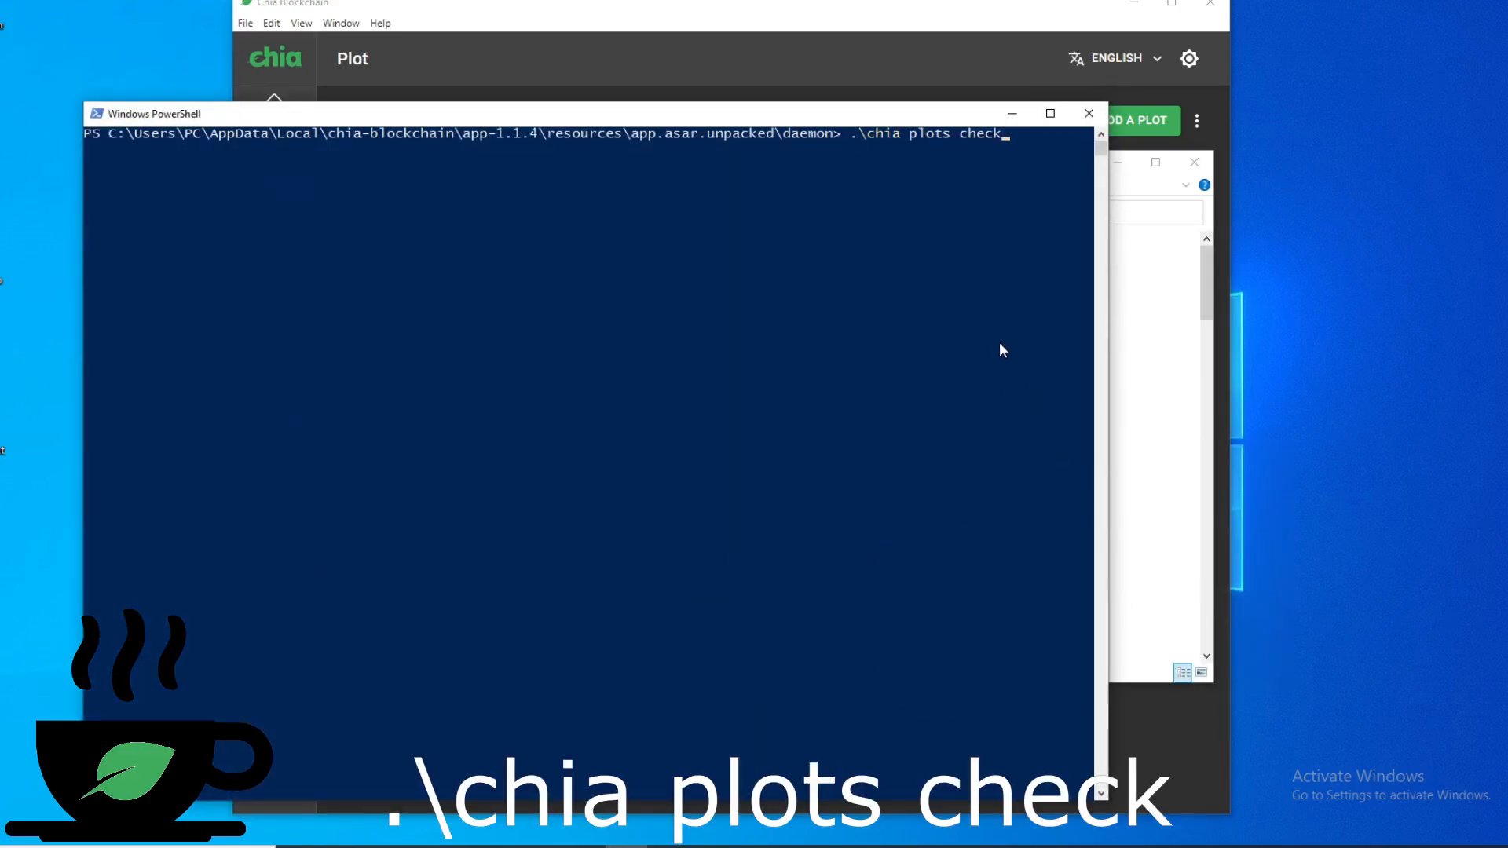